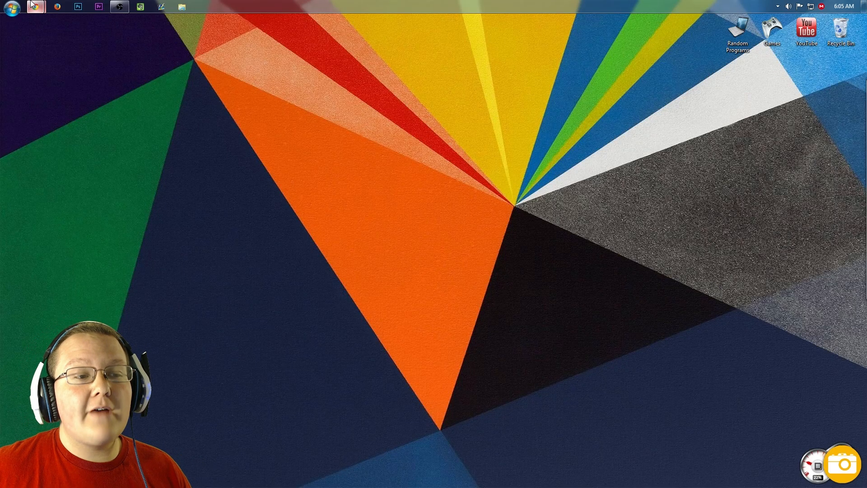
# Bring up the ChatLog forum thread and scroll down to its Downloads section.
pyautogui.click(35, 7)
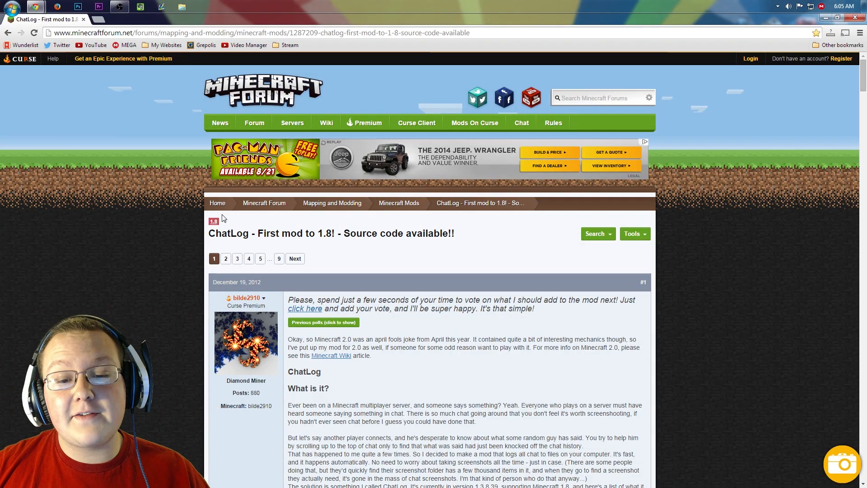
pyautogui.scroll(-3)
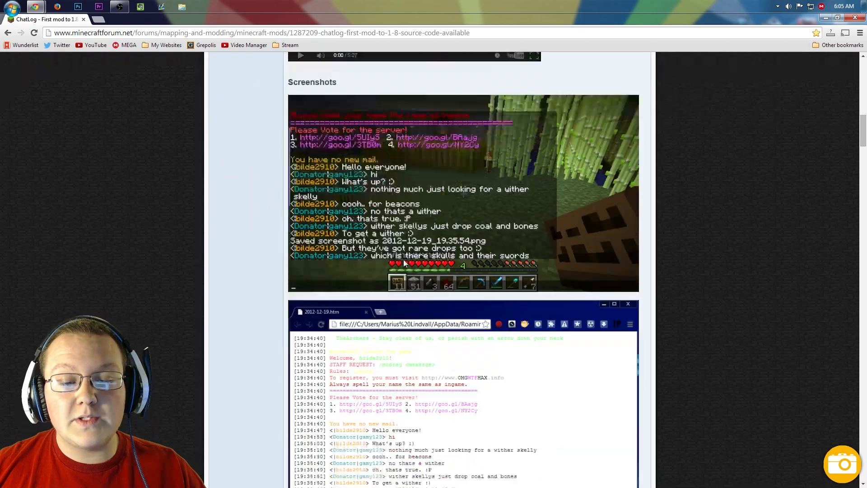
pyautogui.scroll(-3)
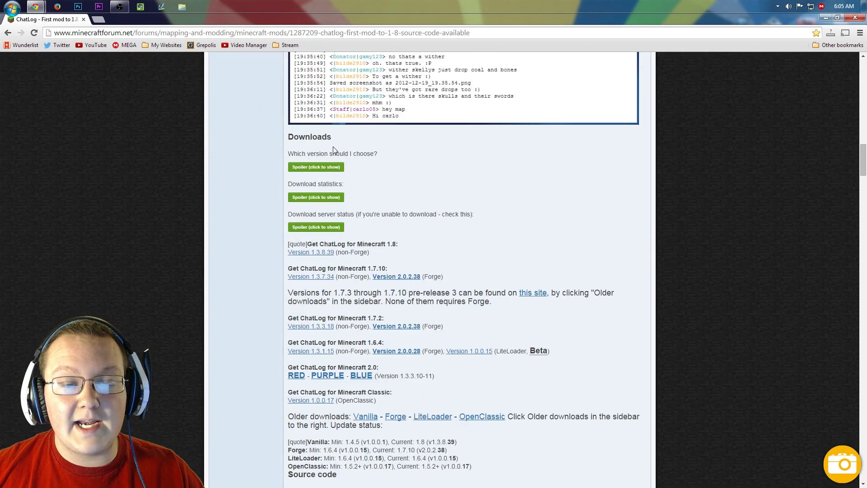
pyautogui.scroll(-3)
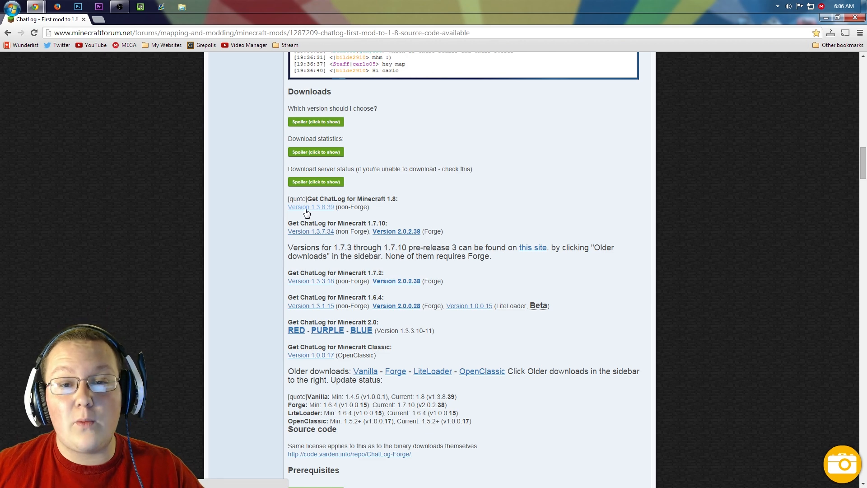
# Open the ChatLog 1.3.8.39 download page, accept the license and start the download.
pyautogui.click(310, 206)
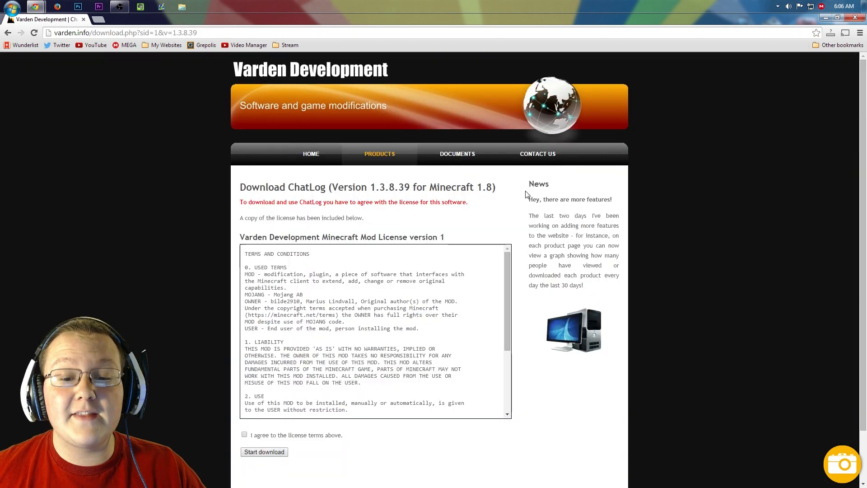
pyautogui.scroll(-3)
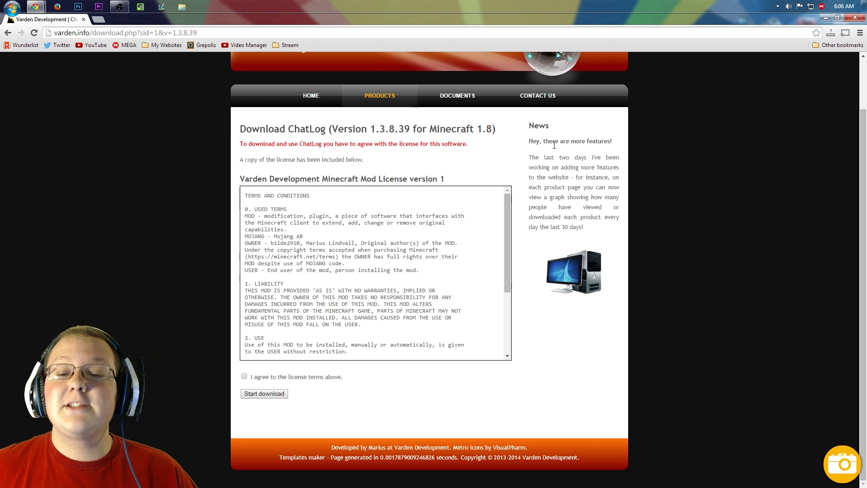
pyautogui.scroll(-3)
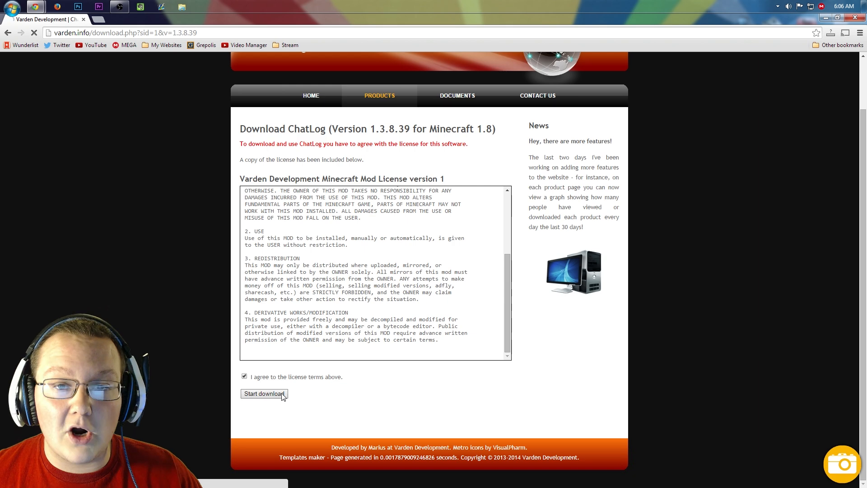
pyautogui.click(264, 394)
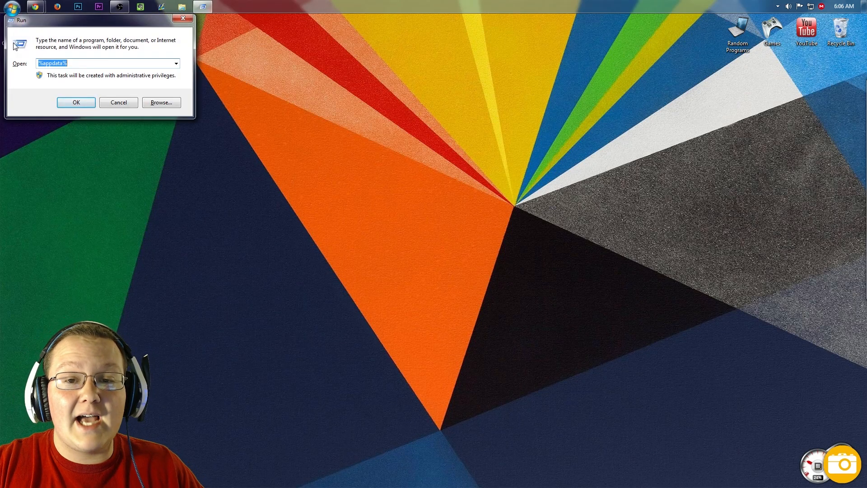
# Move the ChatLog archive onto the desktop and close the empty Downloads window.
pyautogui.click(76, 103)
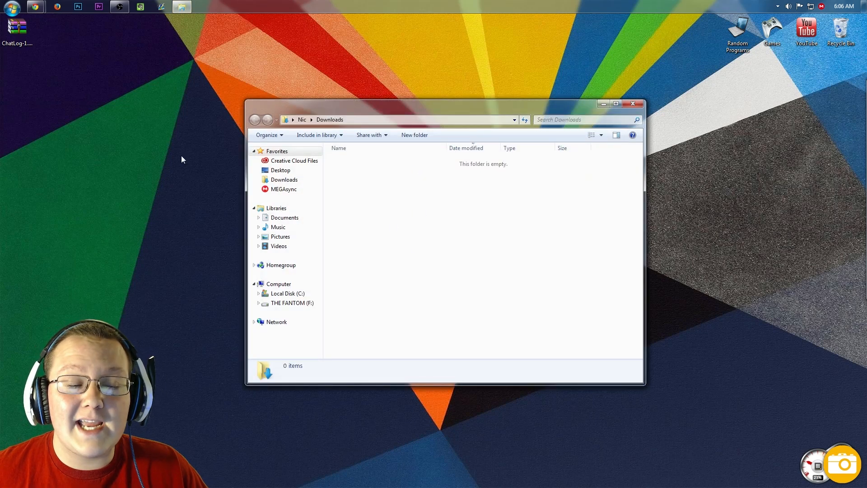
pyautogui.click(633, 104)
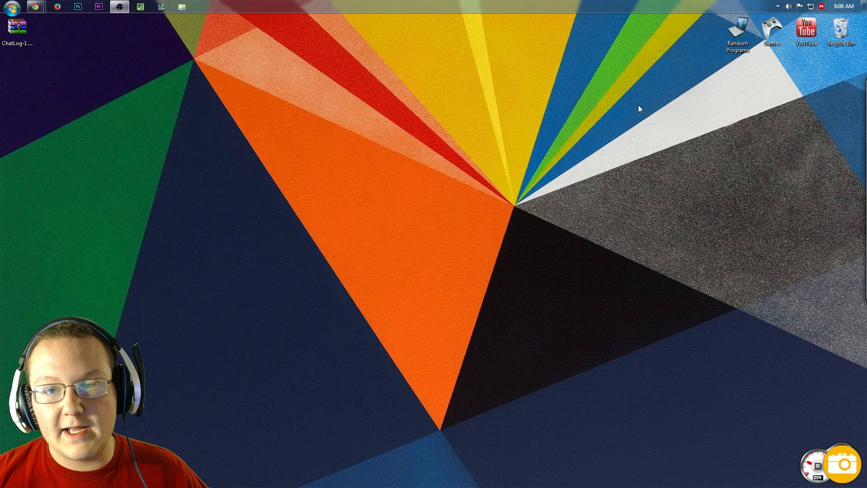
pyautogui.moveTo(77, 37)
pyautogui.write('%appdata%')
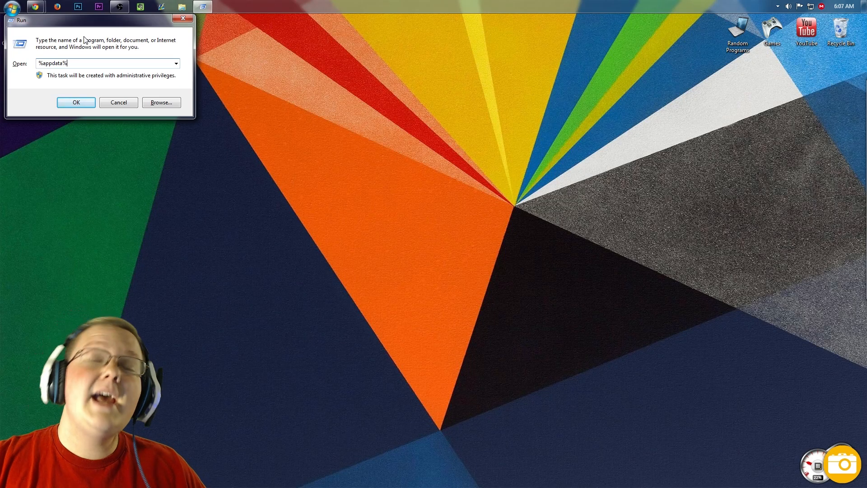
# Navigate from Roaming into .minecraft\versions and select the 1.8 folder.
pyautogui.click(75, 103)
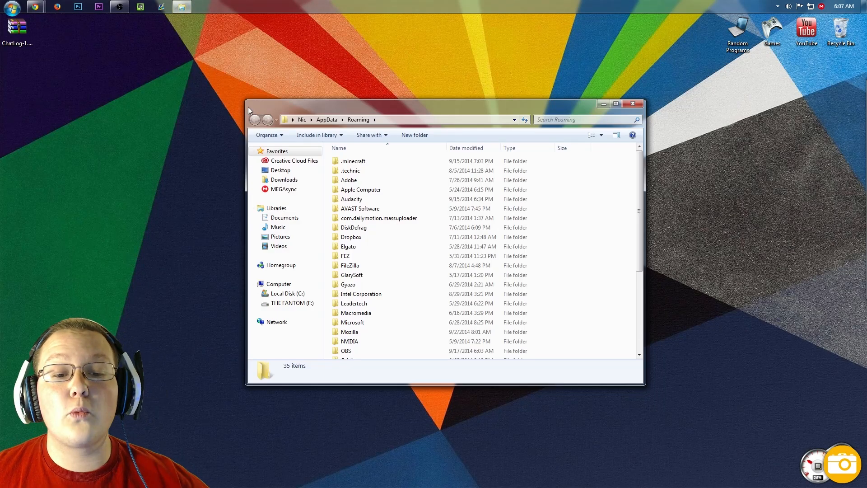
pyautogui.doubleClick(352, 160)
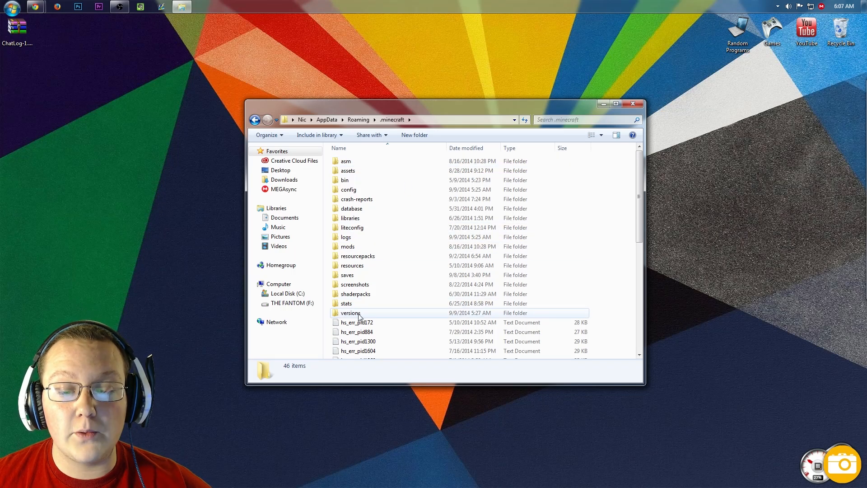
pyautogui.doubleClick(351, 313)
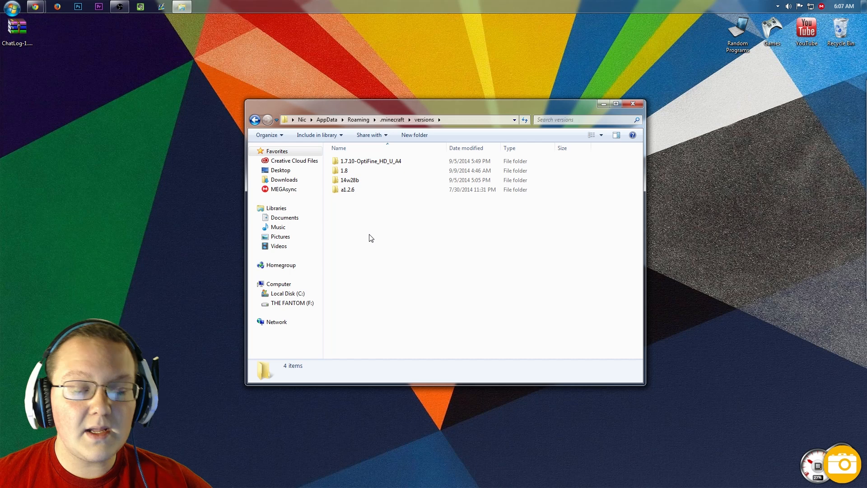
pyautogui.click(345, 170)
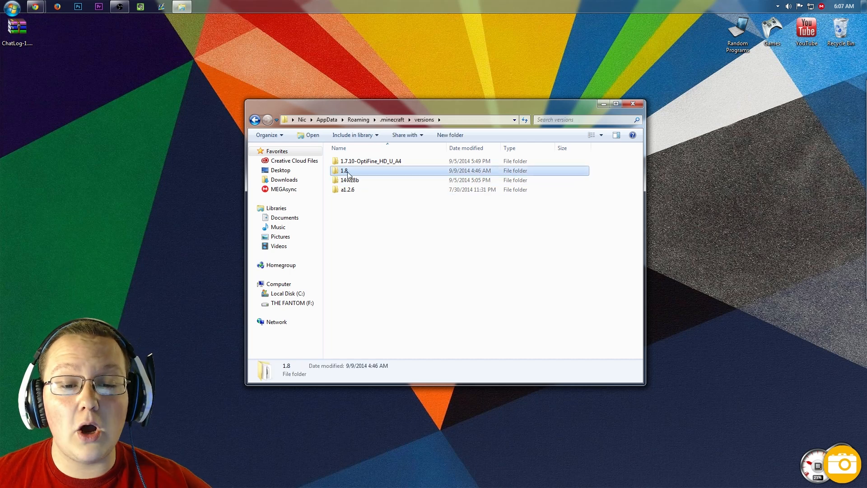
pyautogui.moveTo(344, 171)
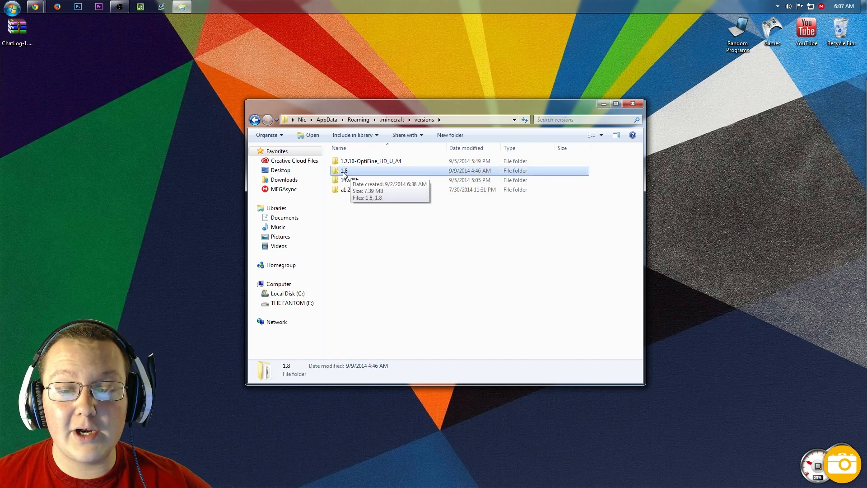
# Paste a copy of the 1.8 version folder and rename it '1.8 - ChatLog'.
pyautogui.rightClick(344, 170)
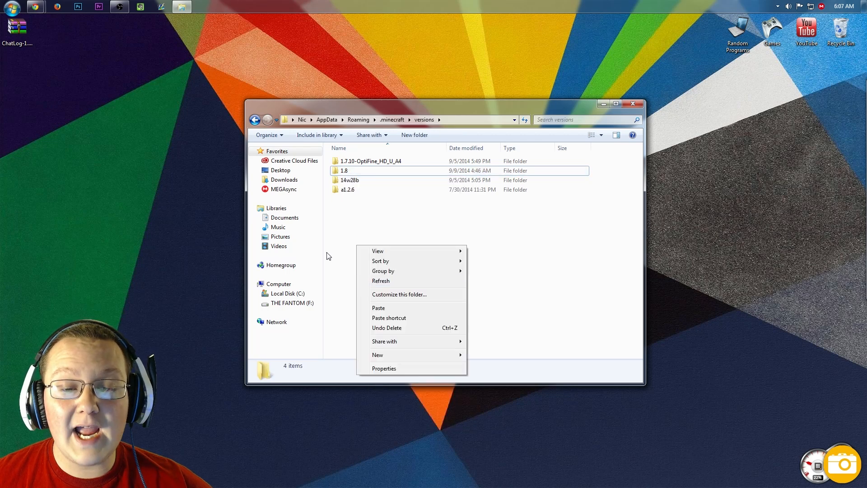
pyautogui.click(360, 245)
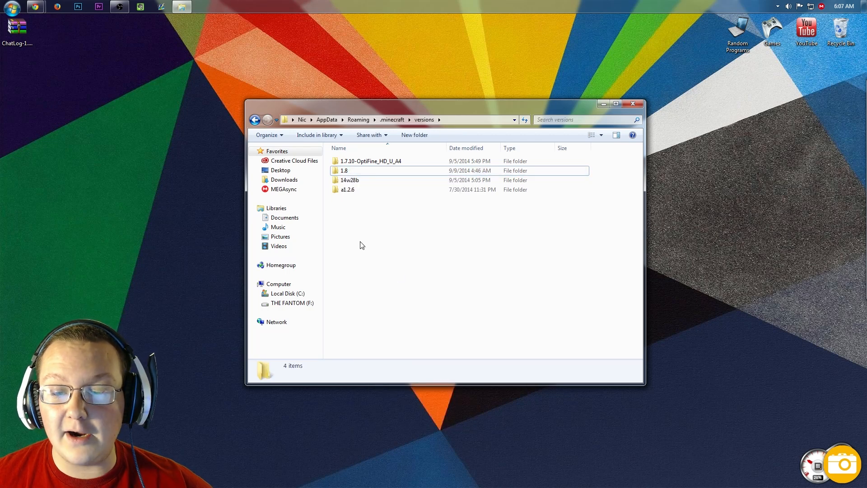
pyautogui.rightClick(360, 244)
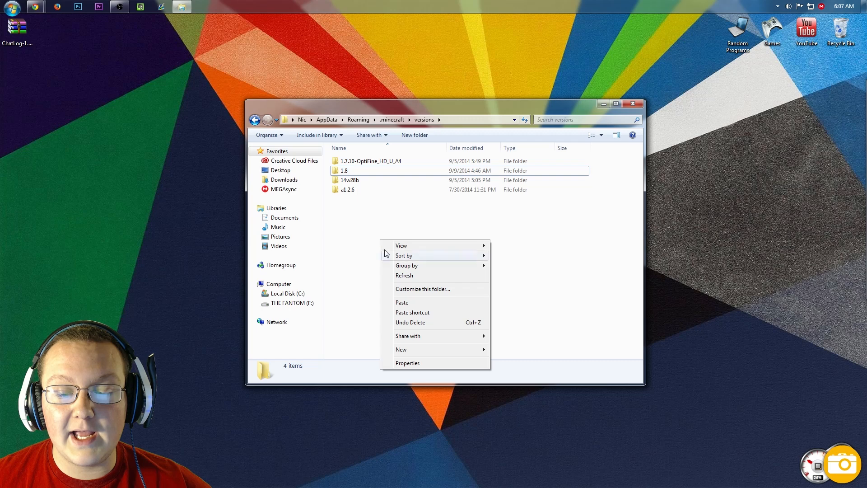
pyautogui.click(402, 302)
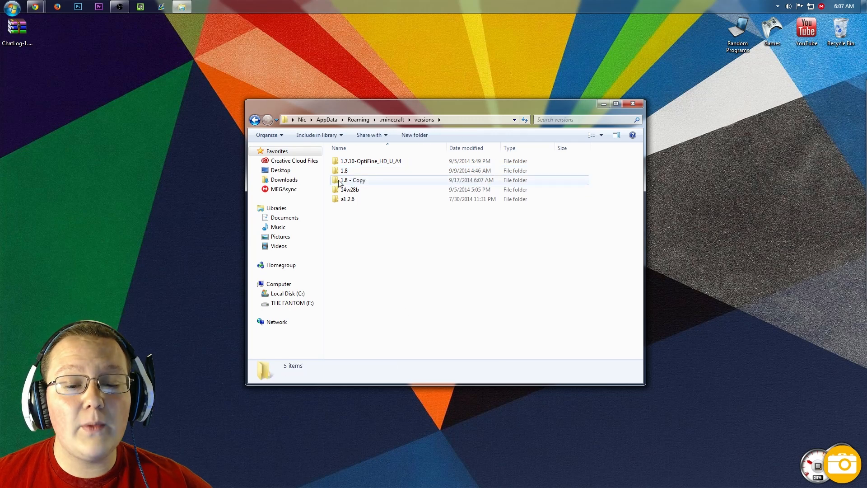
pyautogui.moveTo(351, 180)
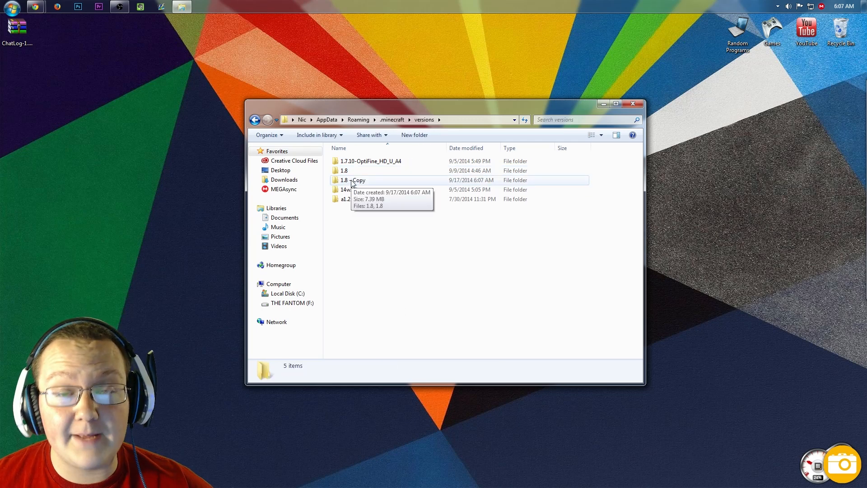
pyautogui.rightClick(349, 180)
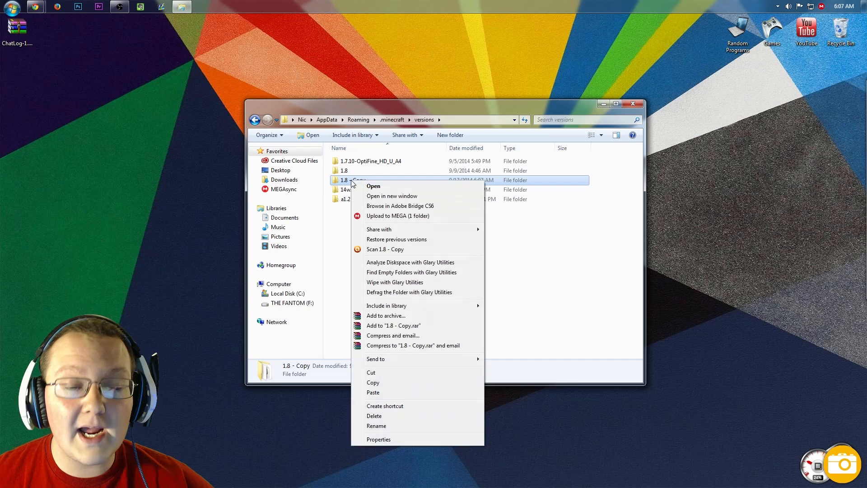
pyautogui.click(376, 425)
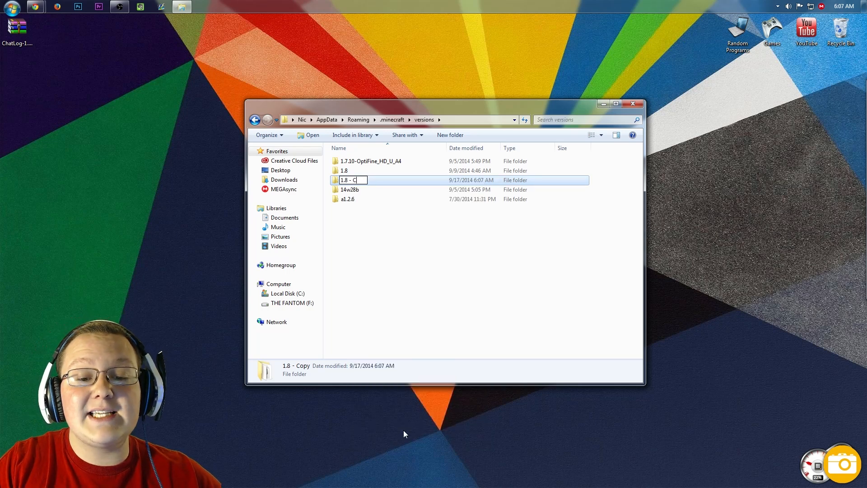
pyautogui.write('hatLog')
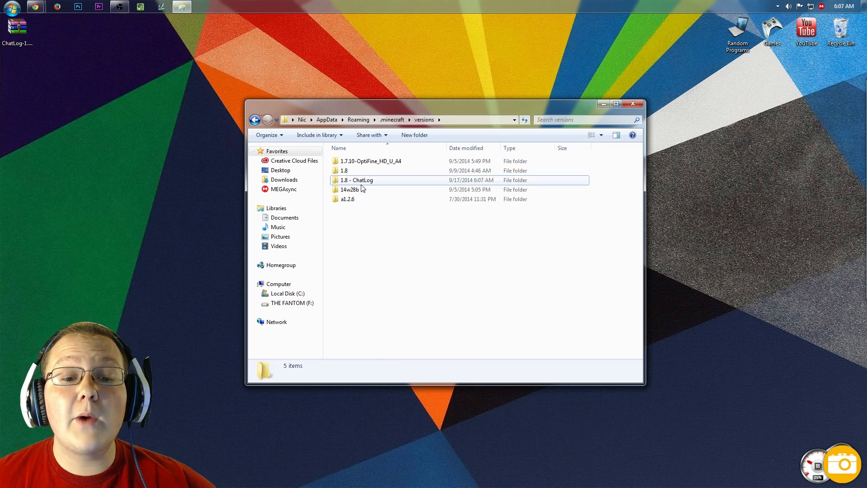
pyautogui.moveTo(358, 180)
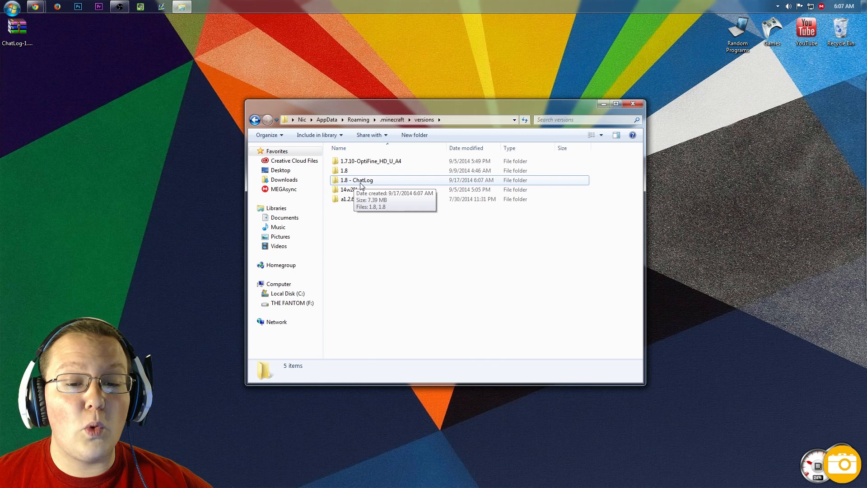
# Open the 1.8 - ChatLog folder and rename its jar and JSON files '1.8 - ChatLog'.
pyautogui.doubleClick(356, 180)
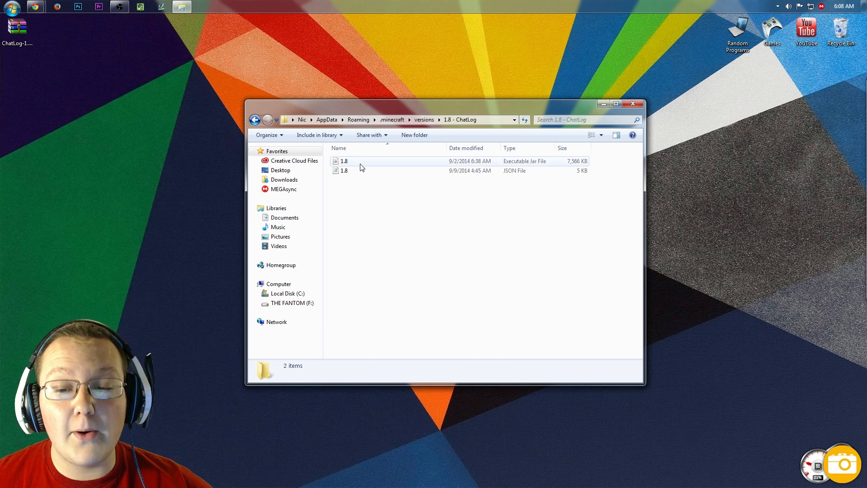
pyautogui.rightClick(343, 161)
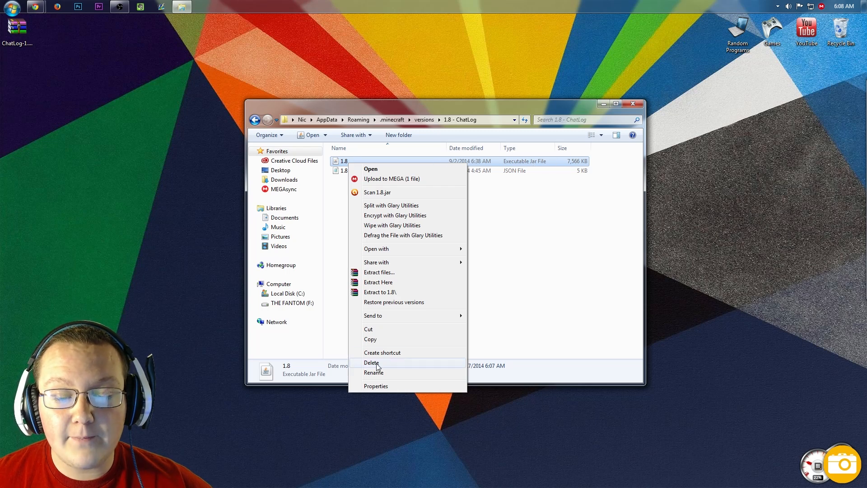
pyautogui.click(374, 372)
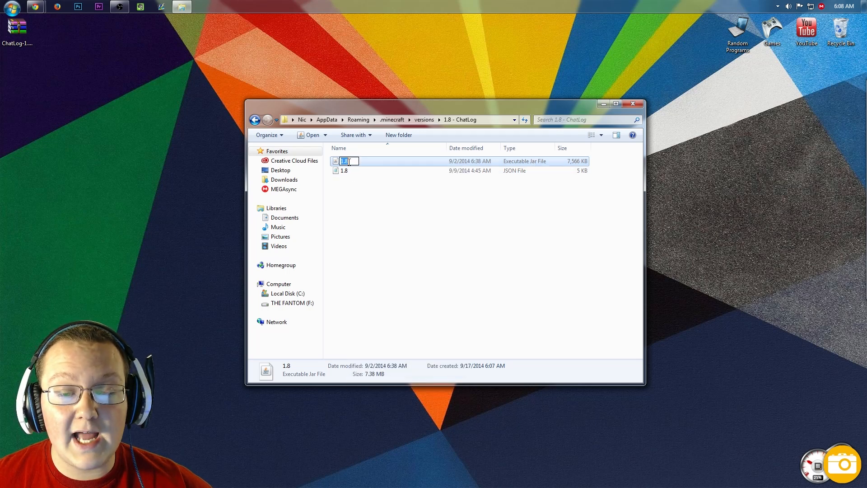
pyautogui.rightClick(344, 161)
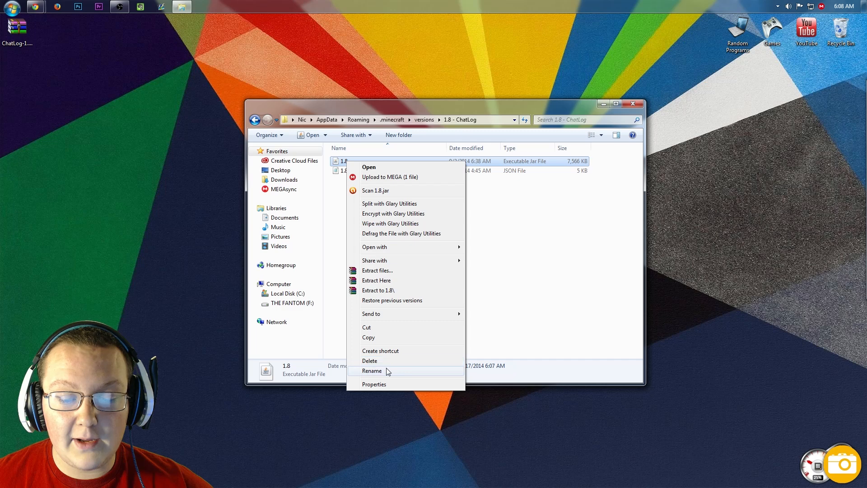
pyautogui.click(371, 370)
pyautogui.write(' - ChatLog')
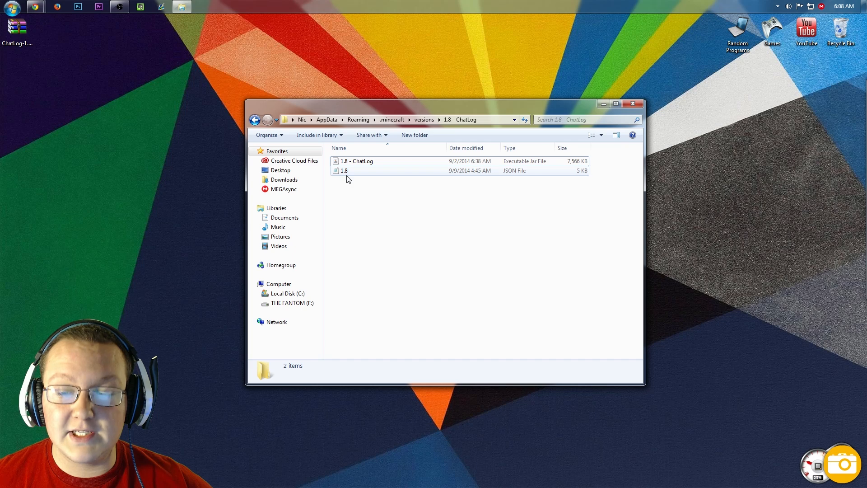
pyautogui.rightClick(344, 171)
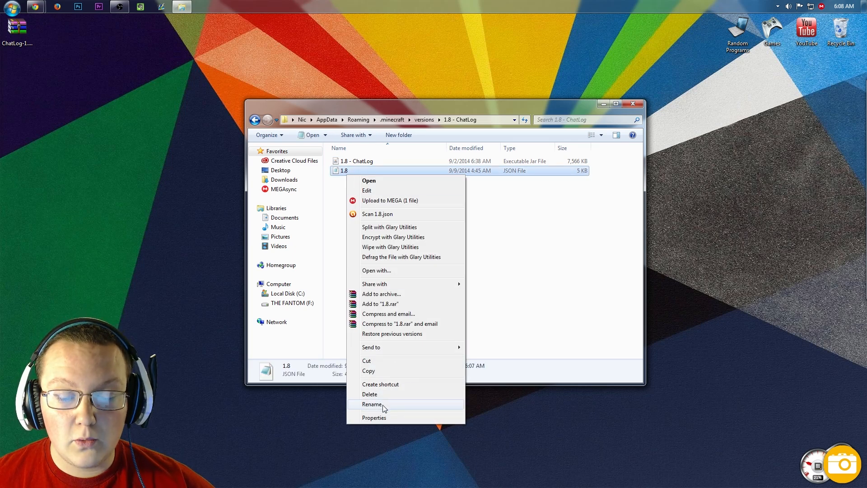
pyautogui.click(371, 404)
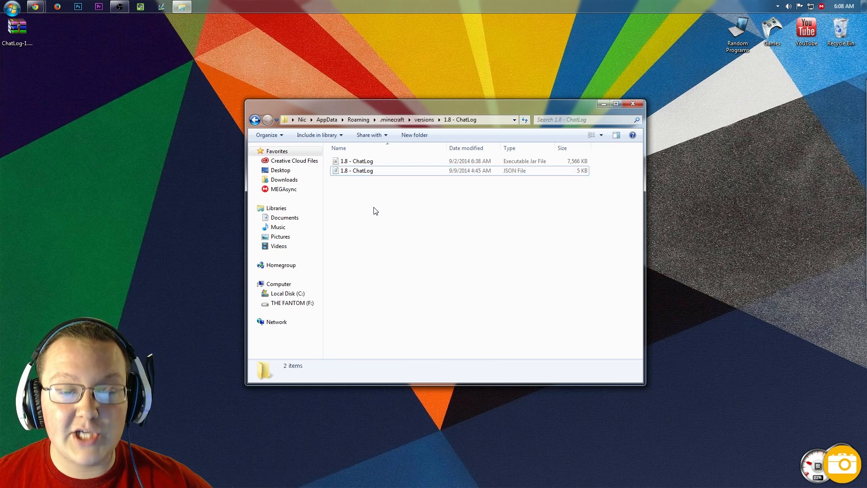
pyautogui.moveTo(367, 171)
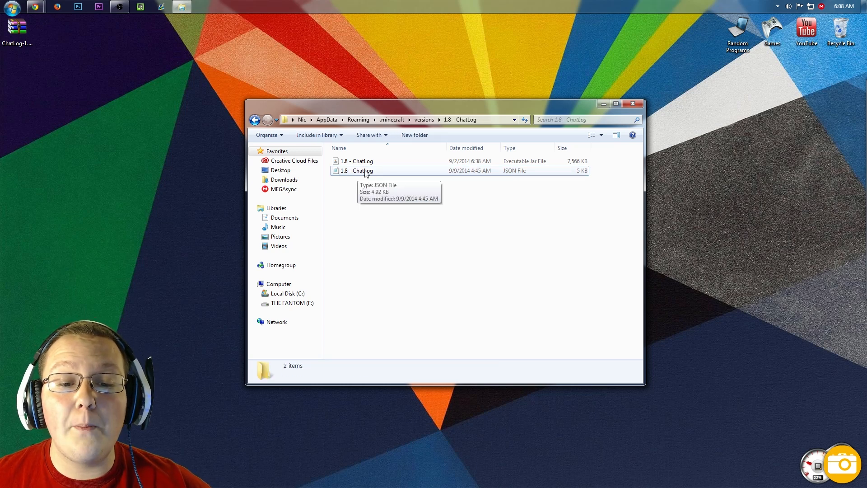
# Open the JSON in Notepad, change the id from 1.8 to '1.8 - ChatLog', and save.
pyautogui.rightClick(363, 173)
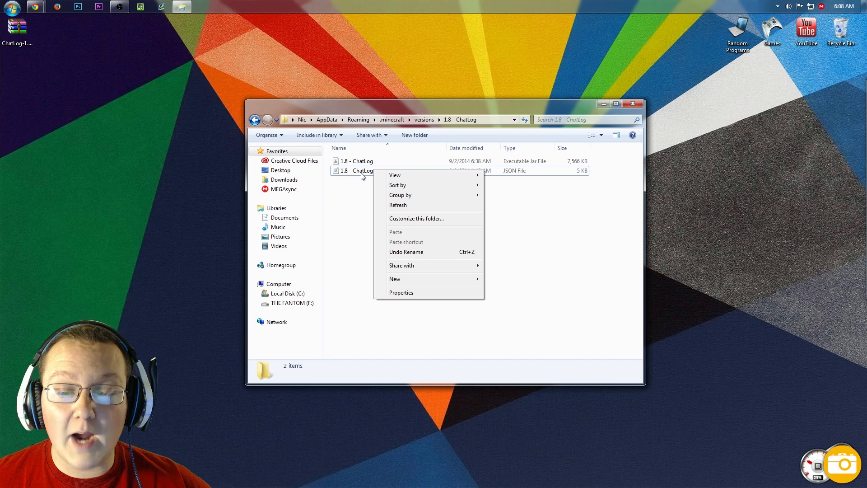
pyautogui.rightClick(357, 170)
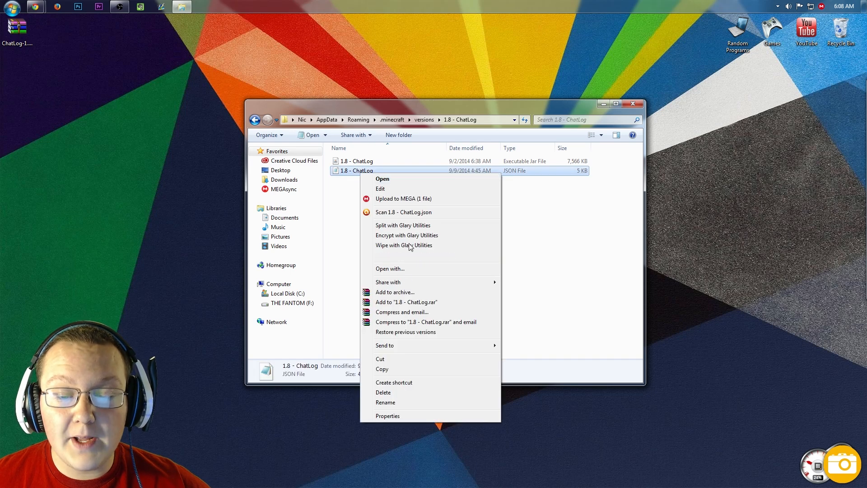
pyautogui.click(390, 269)
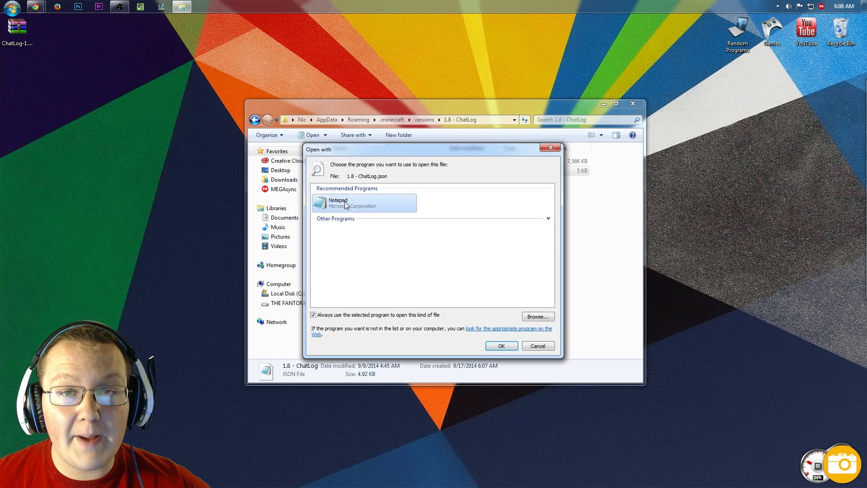
pyautogui.click(501, 345)
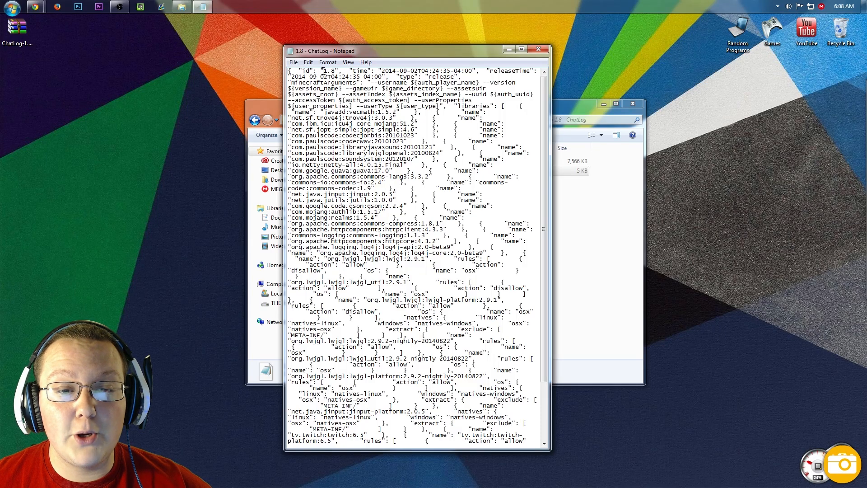
pyautogui.doubleClick(328, 70)
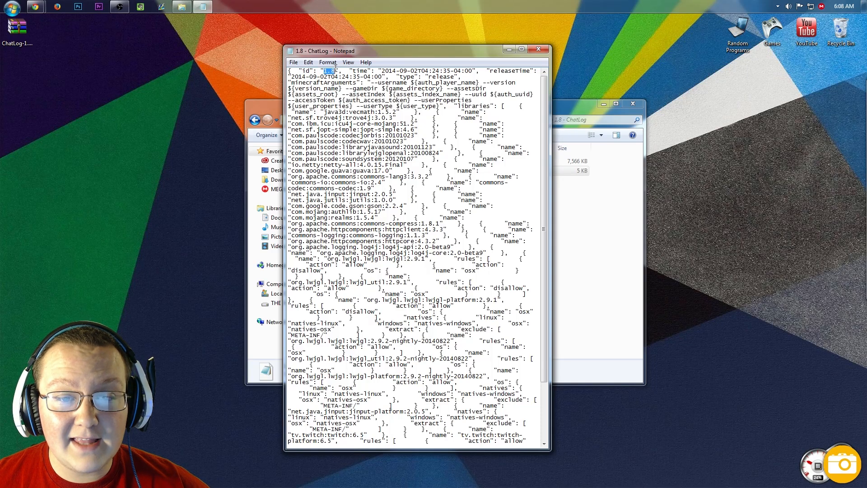
pyautogui.moveTo(332, 69)
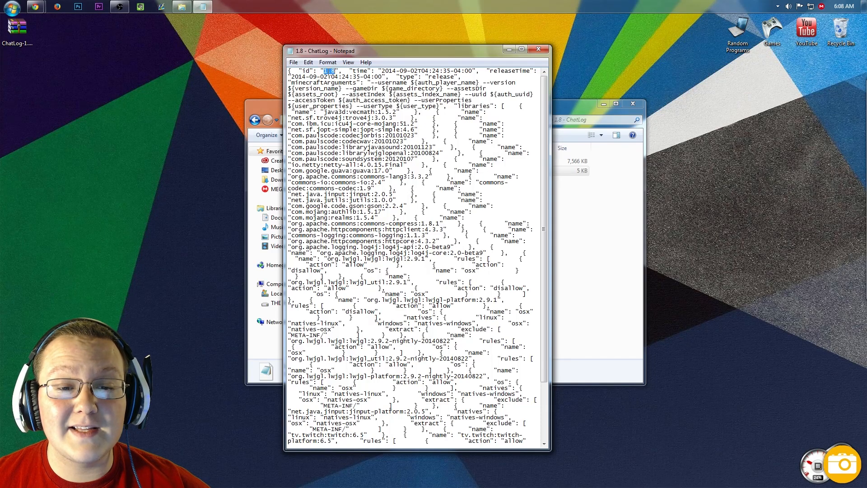
pyautogui.rightClick(326, 71)
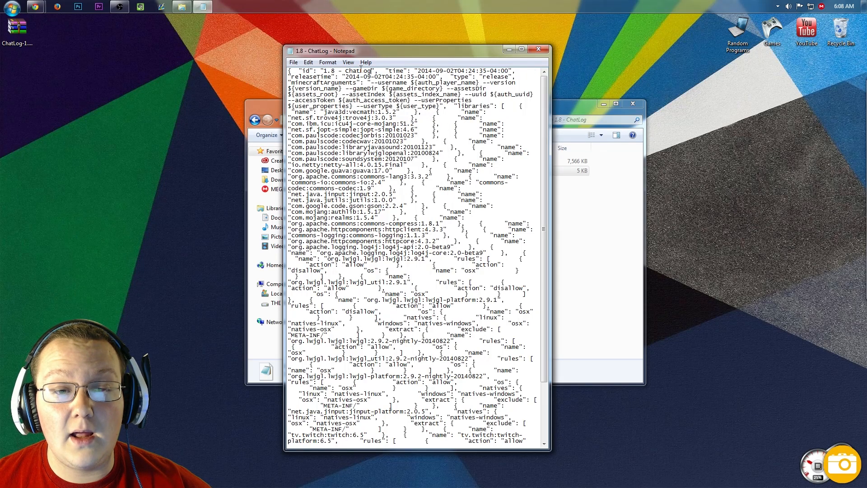
pyautogui.click(293, 61)
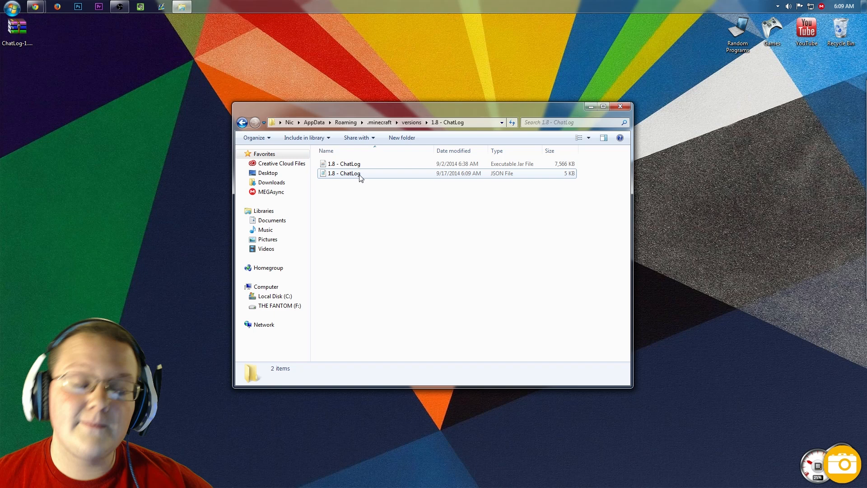
# Open the 1.8 - ChatLog jar with the WinRAR archiver.
pyautogui.click(343, 164)
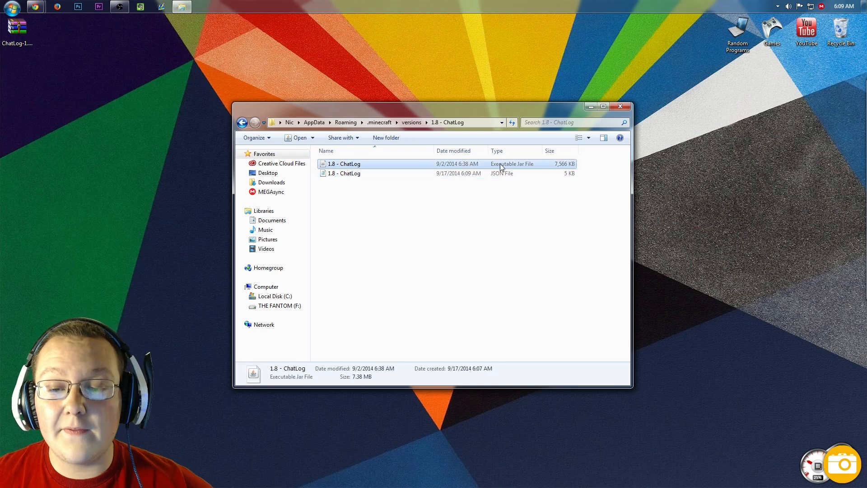
pyautogui.rightClick(343, 164)
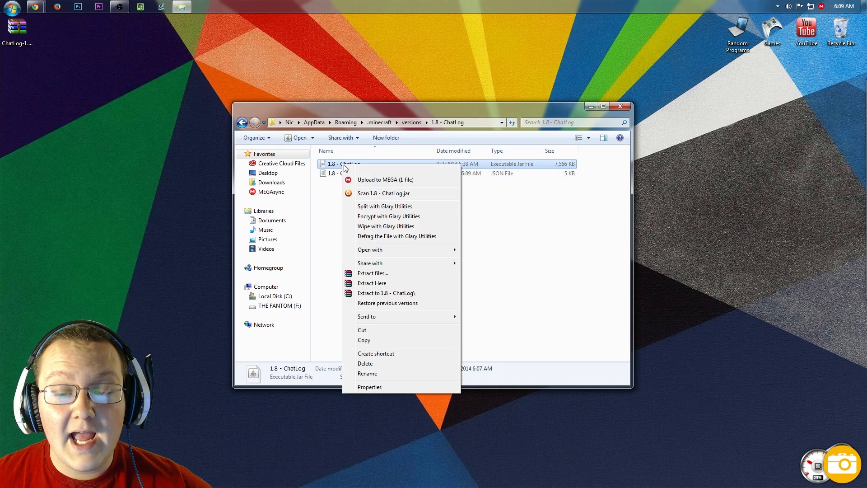
pyautogui.moveTo(371, 250)
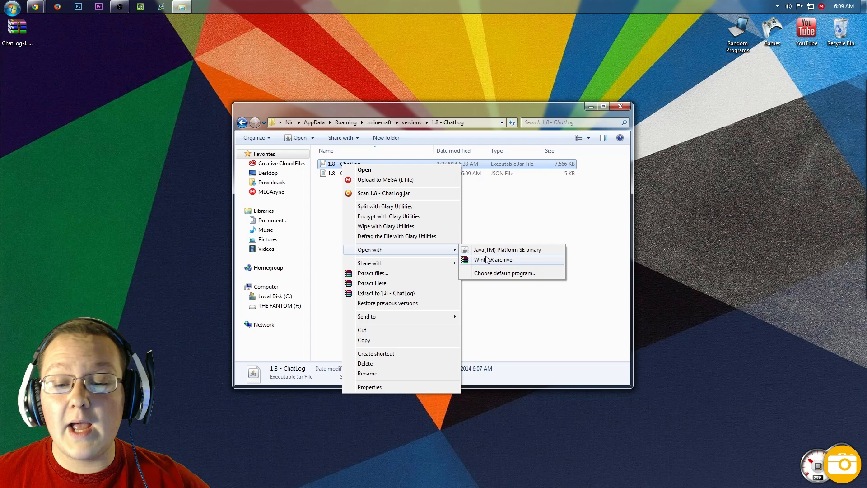
pyautogui.click(493, 260)
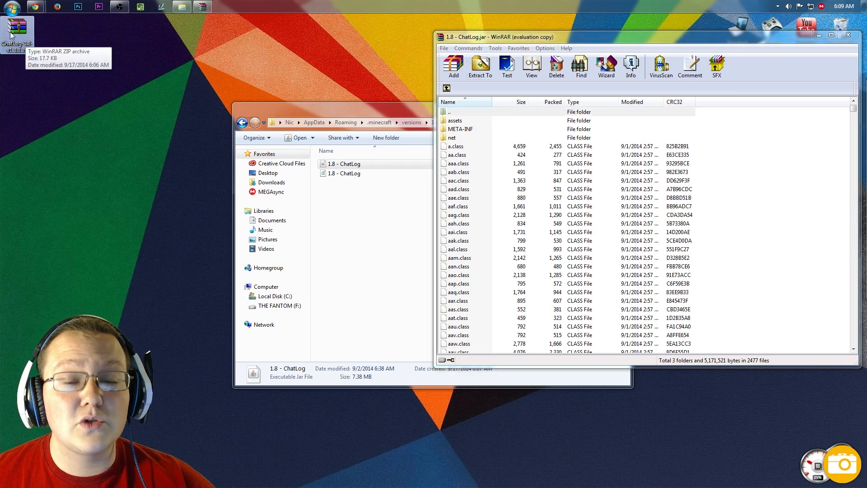
# Open the ChatLog-1.8-v1.3.8.39 zip from the desktop in WinRAR.
pyautogui.rightClick(16, 33)
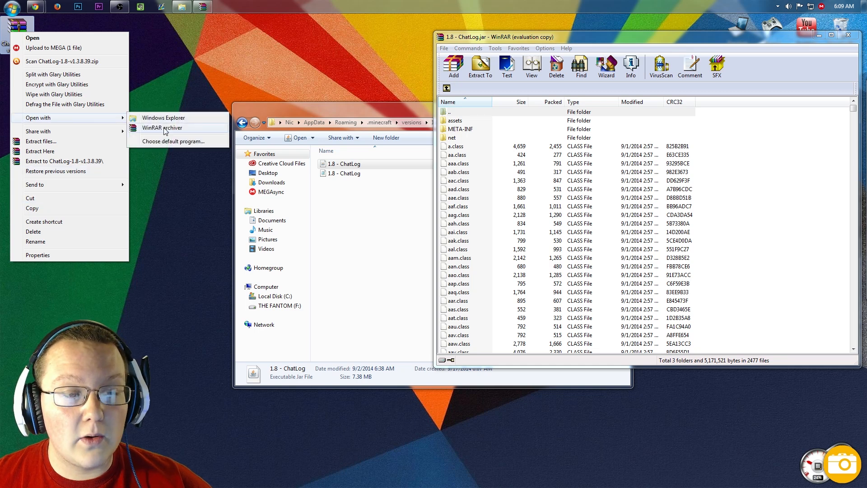
pyautogui.click(162, 128)
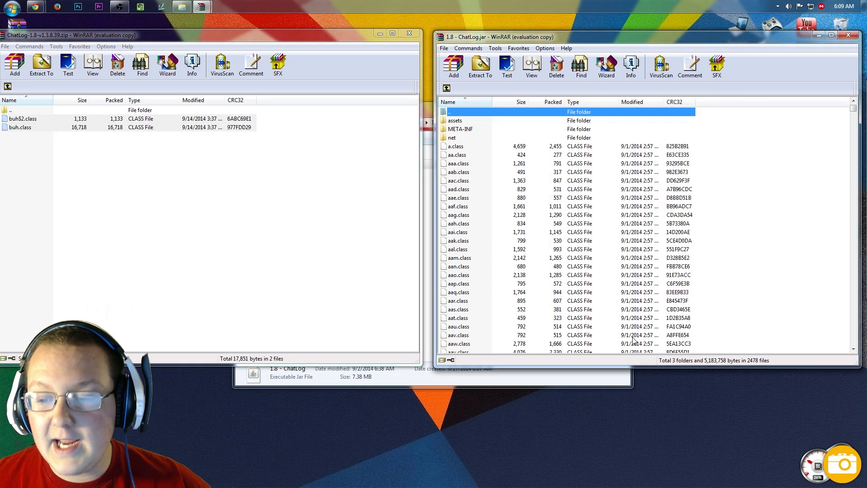
# Delete META-INF from the 1.8 - ChatLog jar and close both archive windows.
pyautogui.rightClick(460, 129)
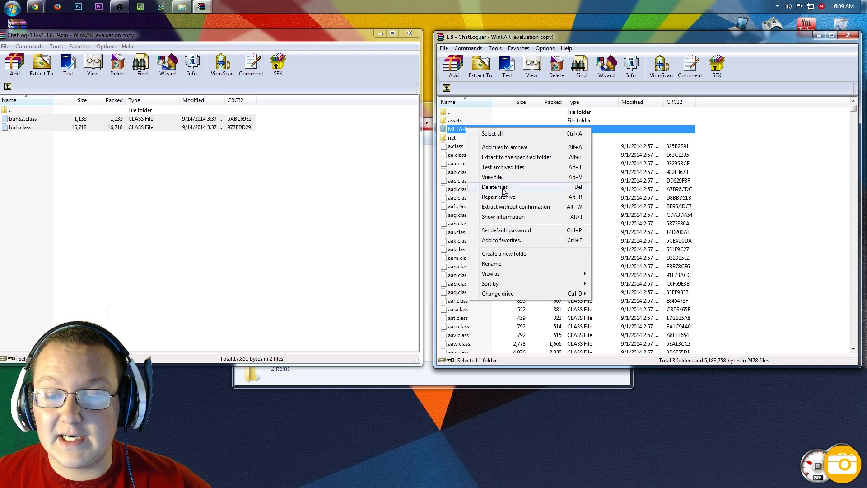
pyautogui.click(495, 187)
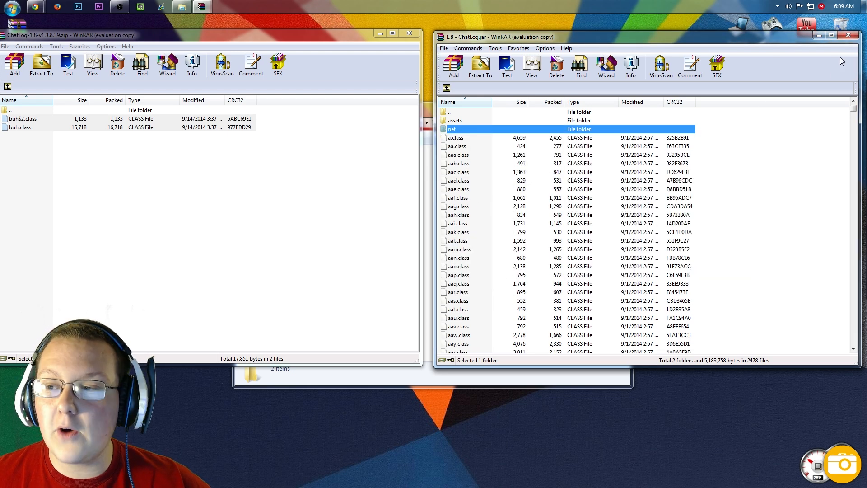
pyautogui.click(847, 35)
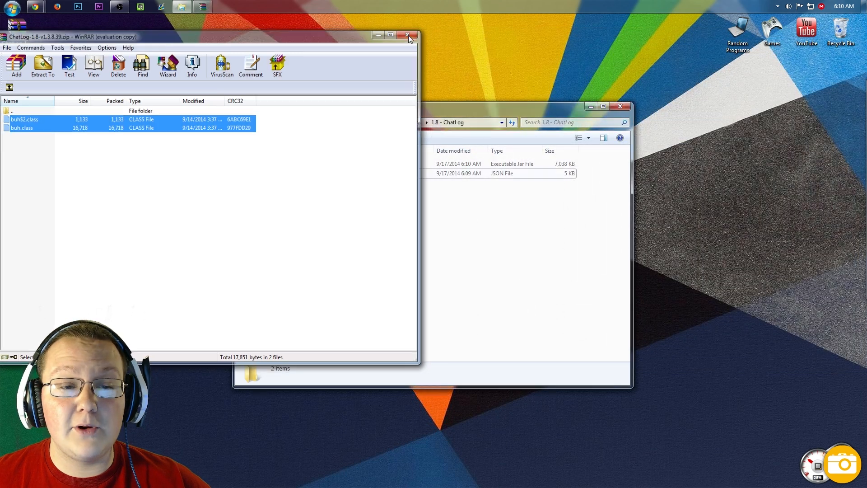
pyautogui.click(407, 36)
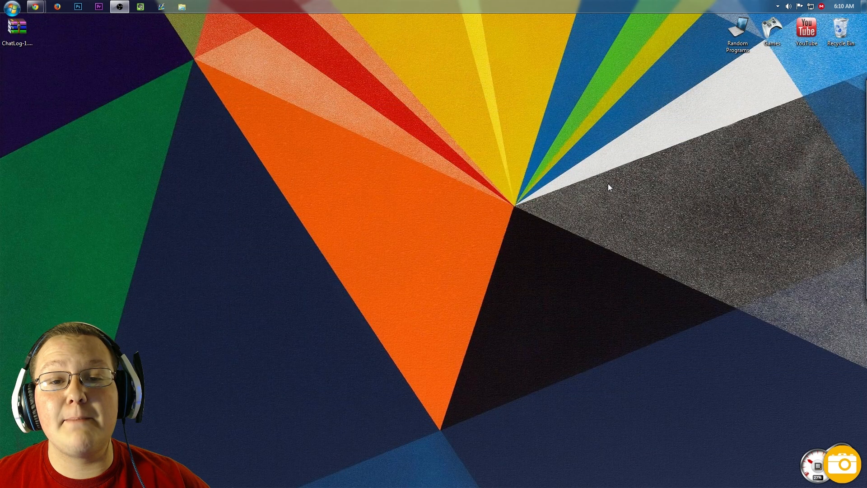
# Switch the DeadBuddha launcher profile to release 1.8 - ChatLog and save it.
pyautogui.click(202, 7)
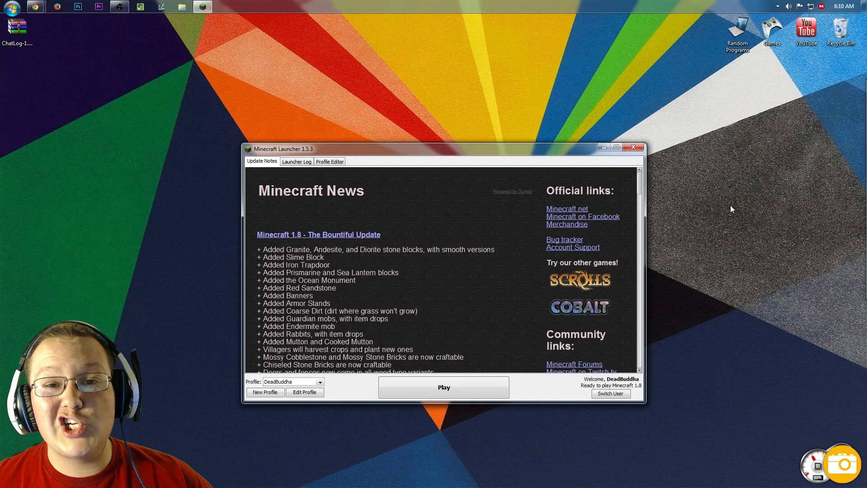
pyautogui.click(319, 382)
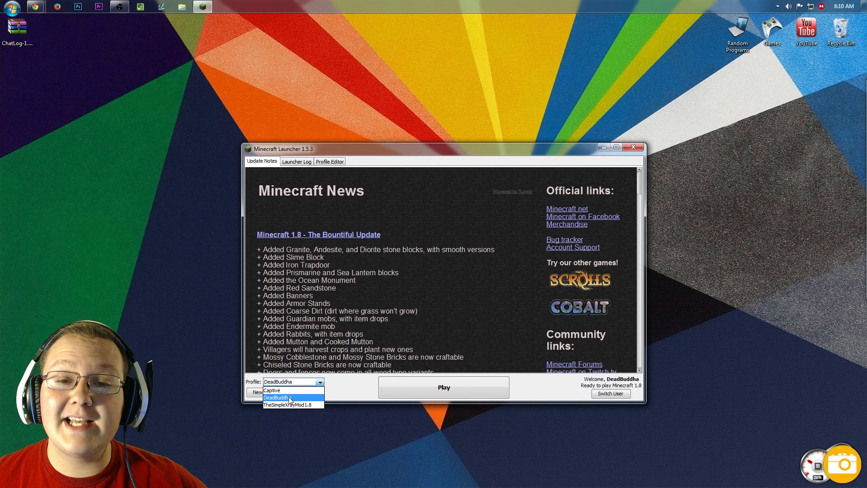
pyautogui.click(305, 391)
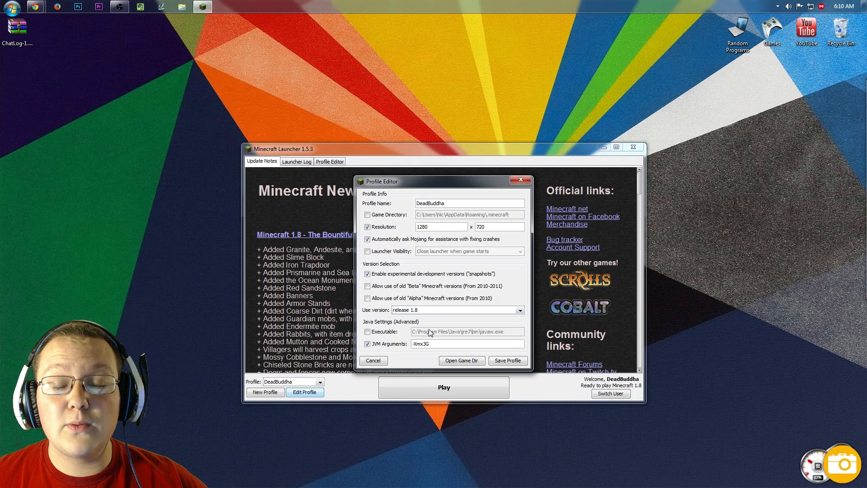
pyautogui.moveTo(402, 315)
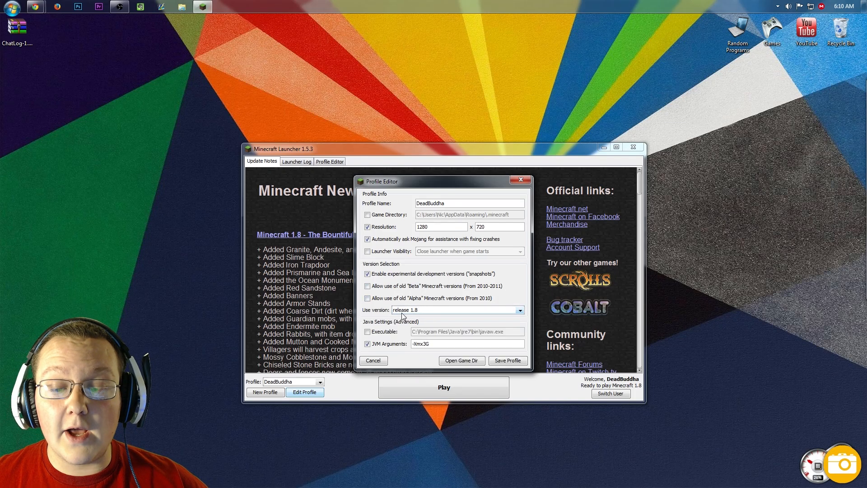
pyautogui.click(519, 310)
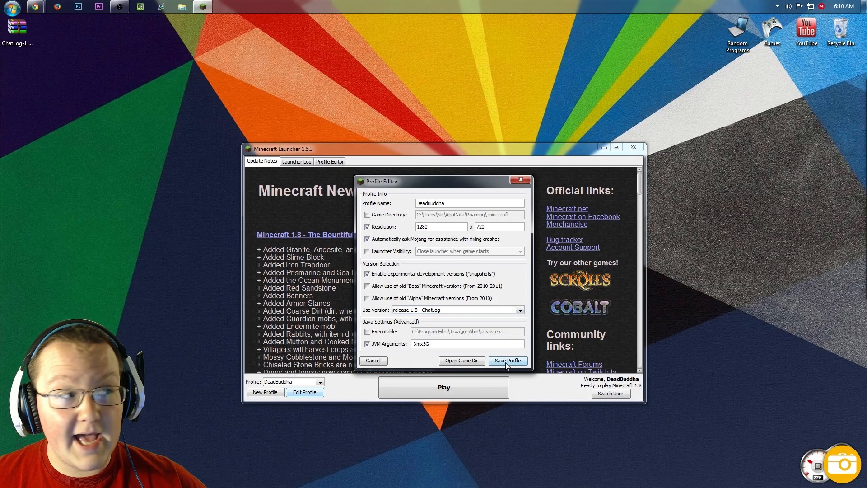
pyautogui.click(507, 360)
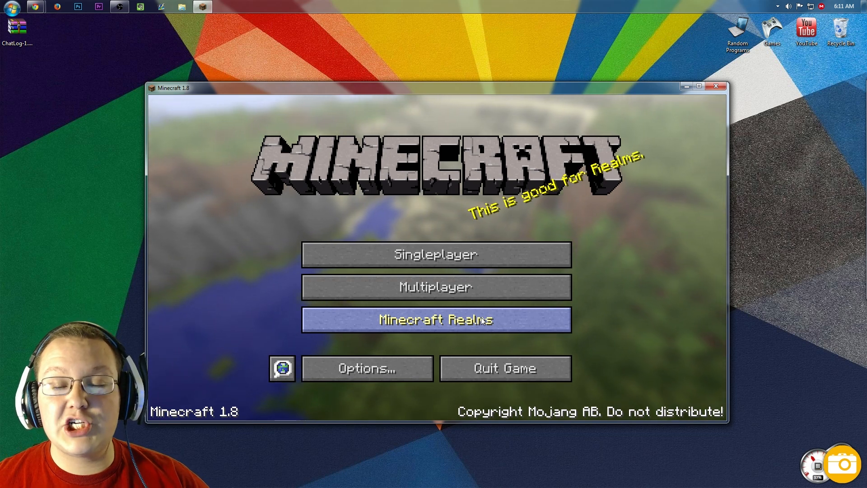
pyautogui.moveTo(378, 279)
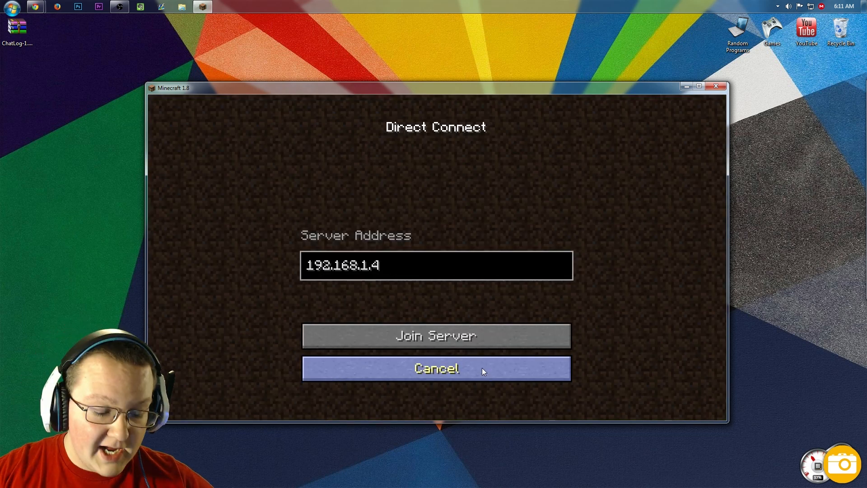
# Direct-connect to the WoodyCraft server by typing its address and joining.
pyautogui.write('woodyc')
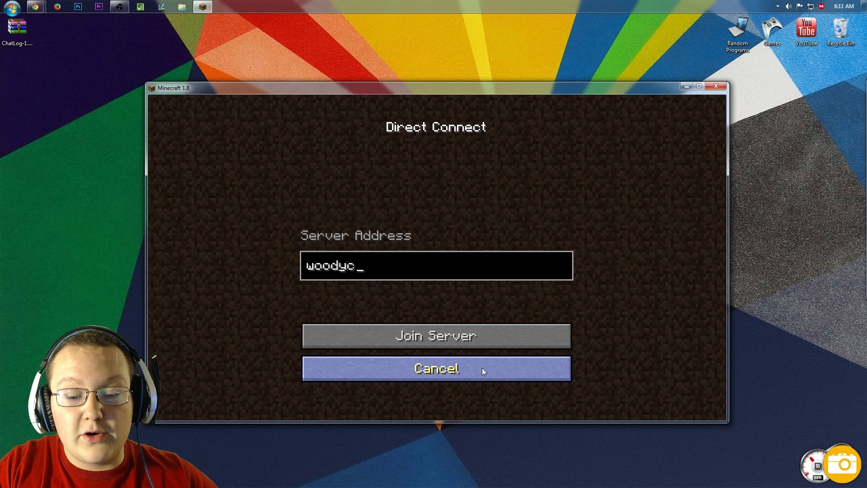
pyautogui.click(435, 335)
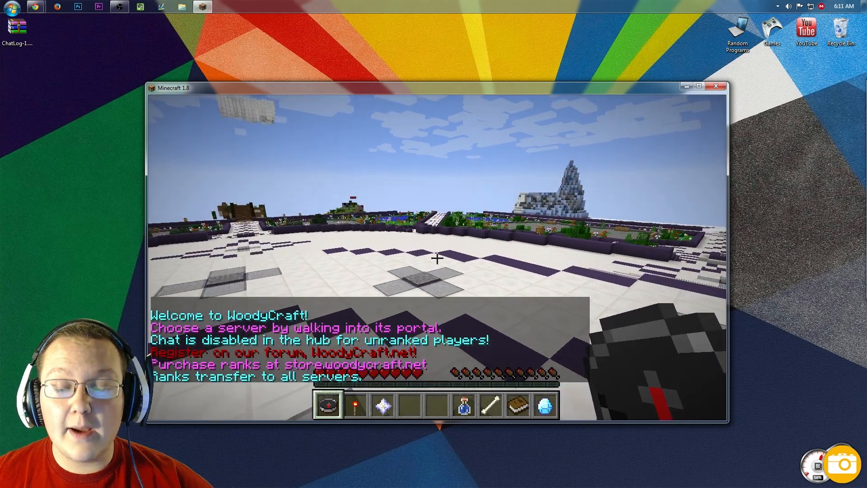
pyautogui.moveTo(436, 257)
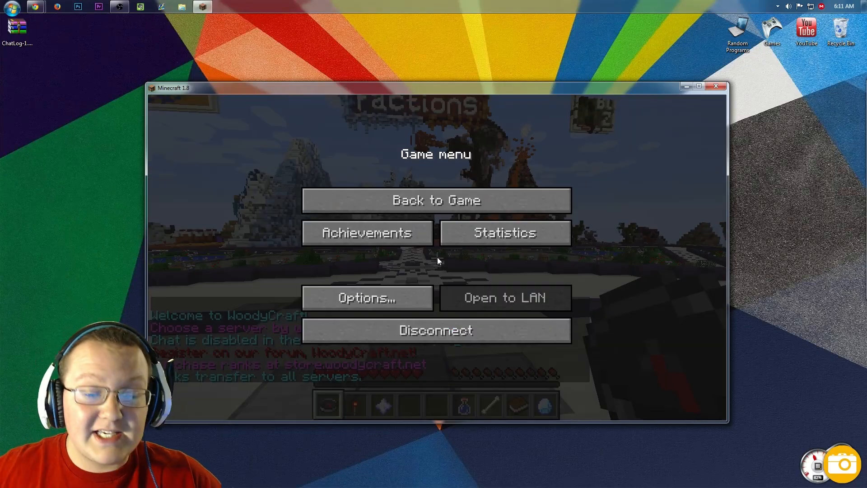
# Set Chat to Commands Only in Chat Settings and return to the game.
pyautogui.click(367, 298)
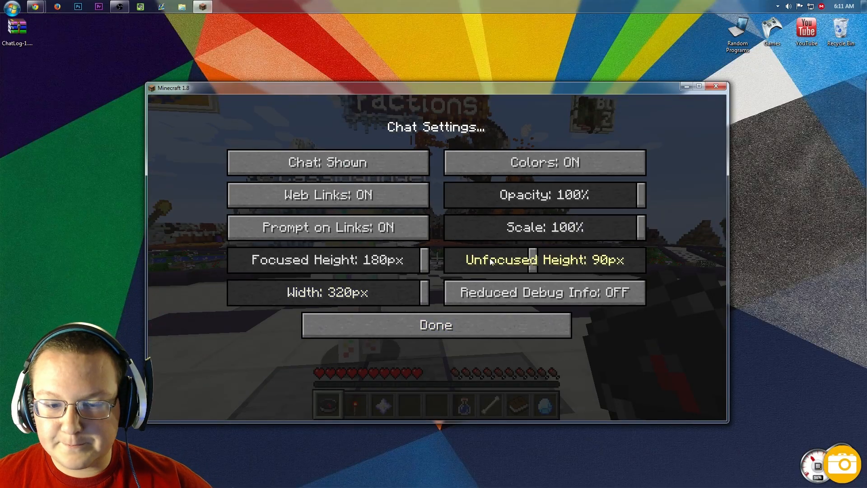
pyautogui.click(328, 162)
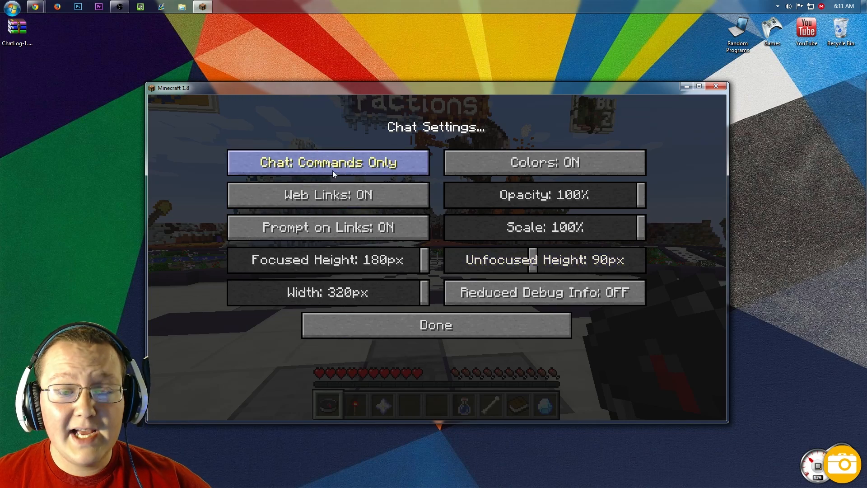
pyautogui.click(436, 324)
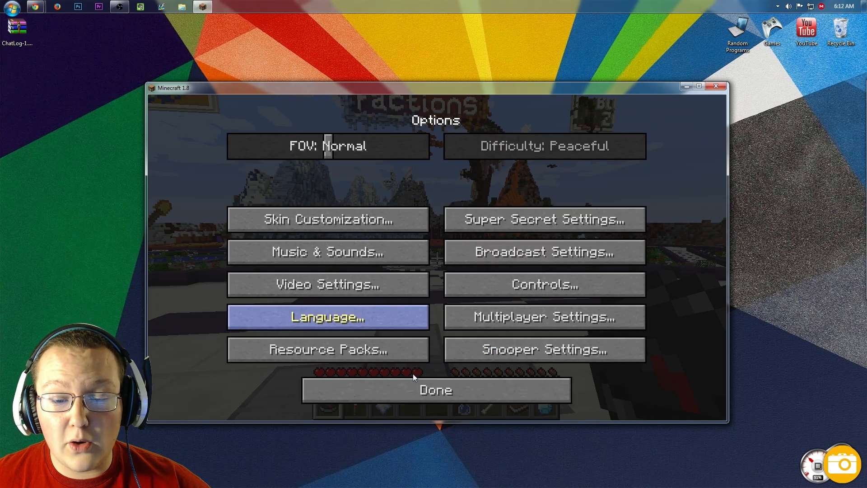
pyautogui.click(435, 390)
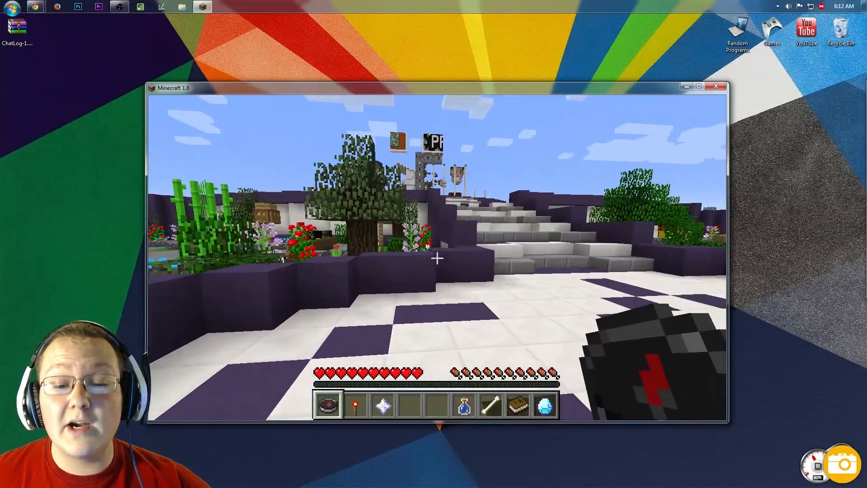
pyautogui.moveTo(437, 257)
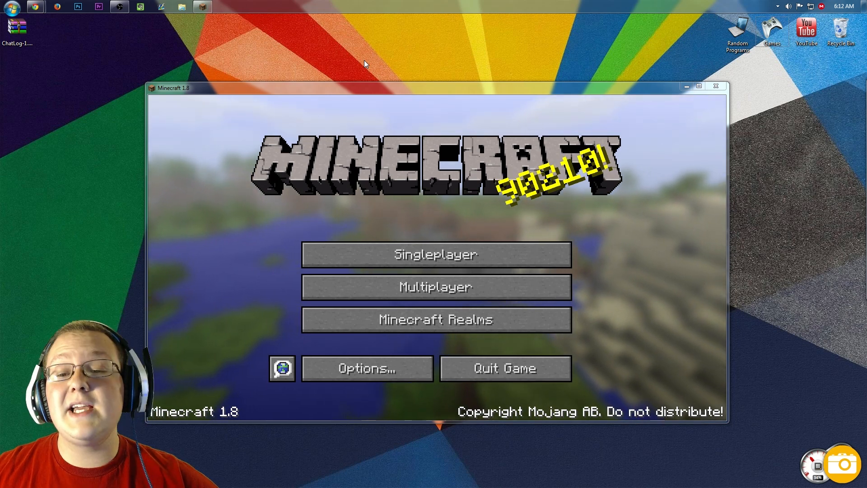
# Open 2014-09-17.htm from %appdata% .minecraft chatlogs and highlight its last lines.
pyautogui.press('Win+r')
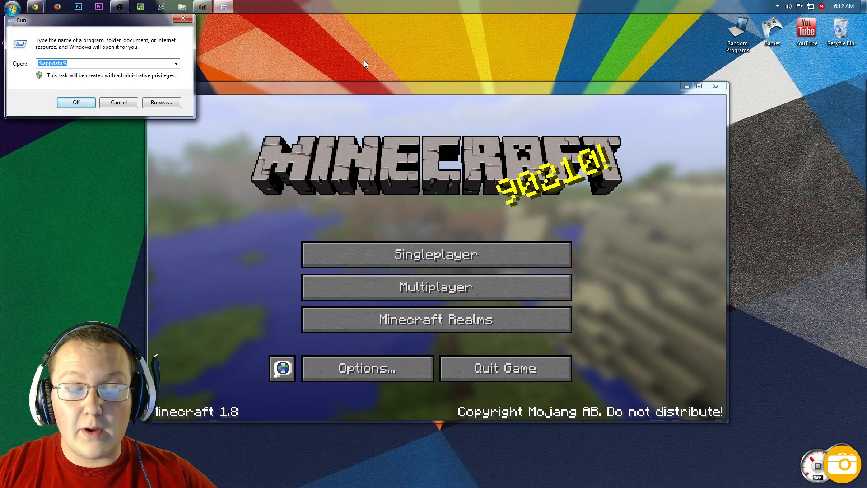
pyautogui.click(76, 103)
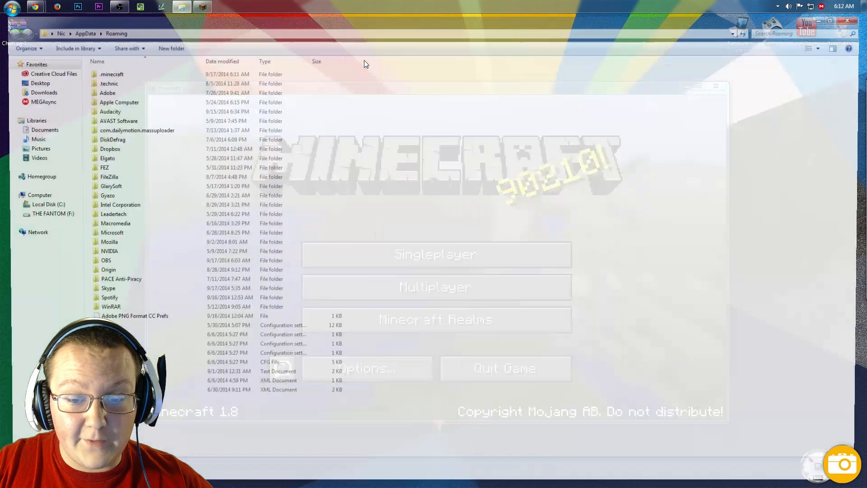
pyautogui.doubleClick(111, 74)
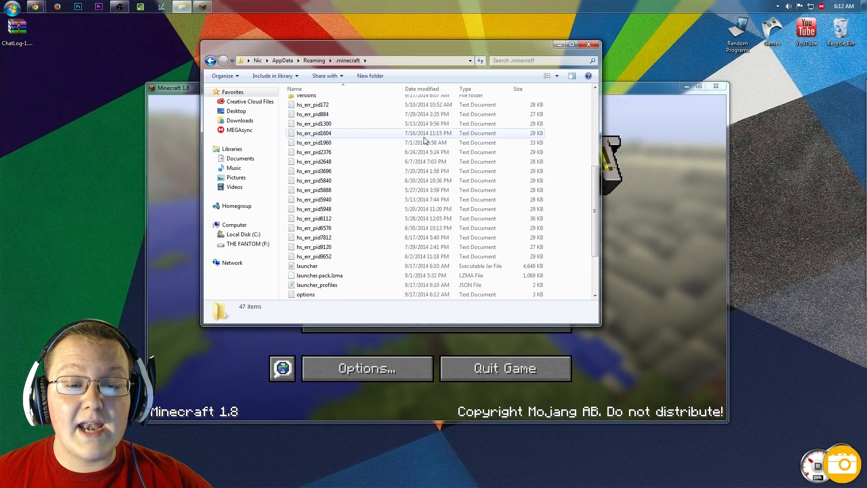
pyautogui.click(306, 130)
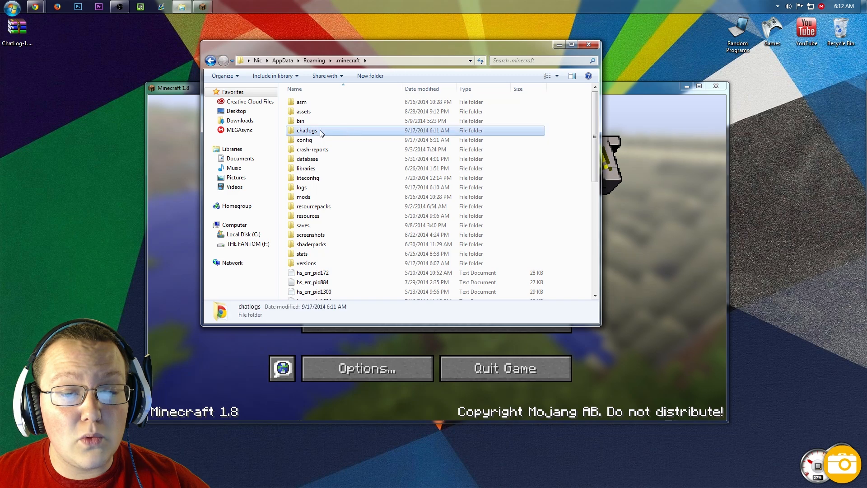
pyautogui.moveTo(326, 133)
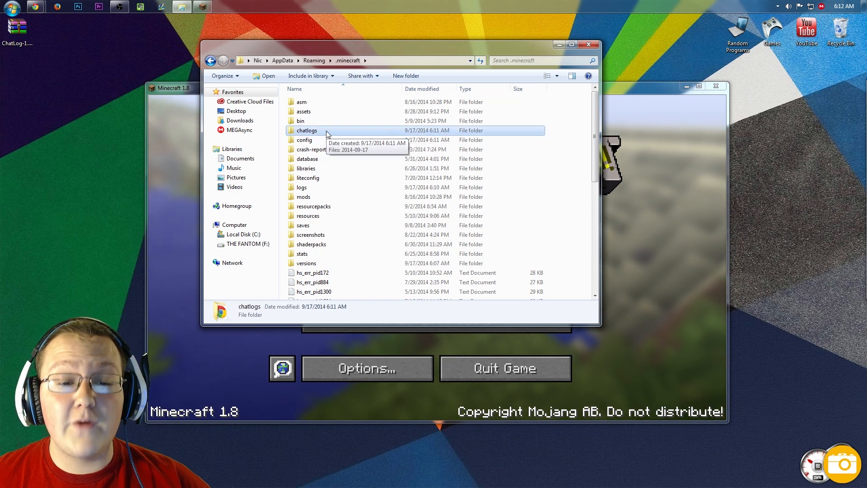
pyautogui.doubleClick(307, 130)
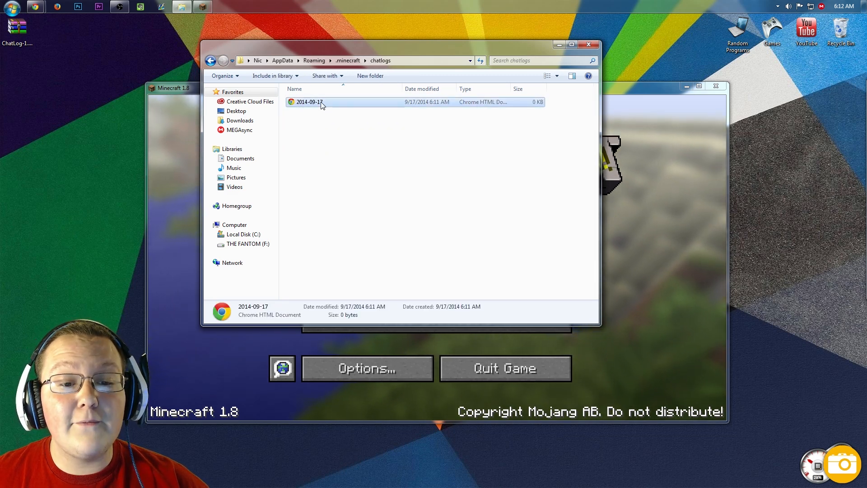
pyautogui.doubleClick(309, 101)
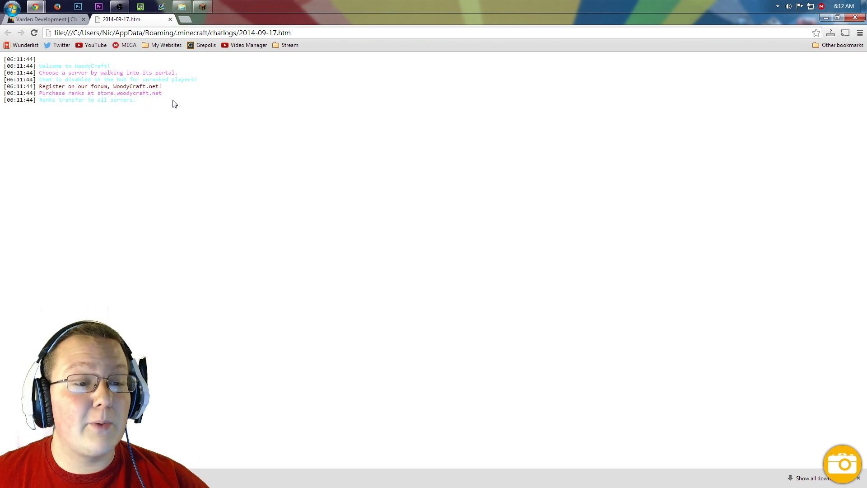
pyautogui.moveTo(60, 93); pyautogui.dragTo(136, 100)
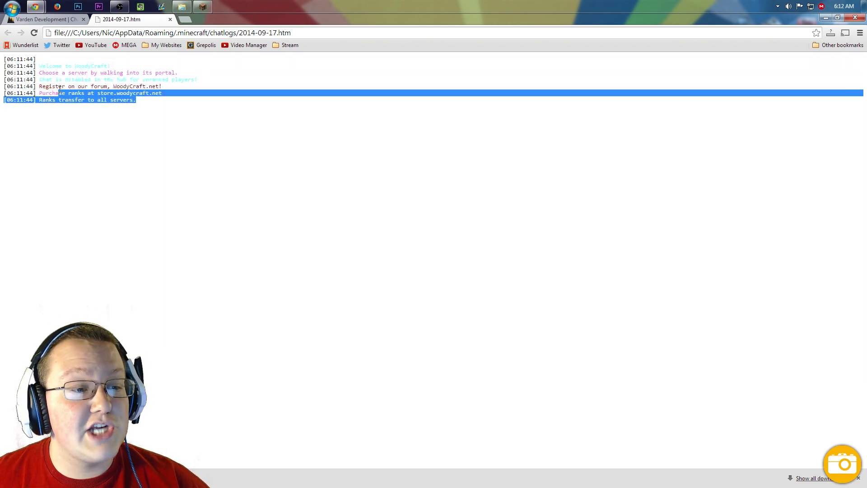